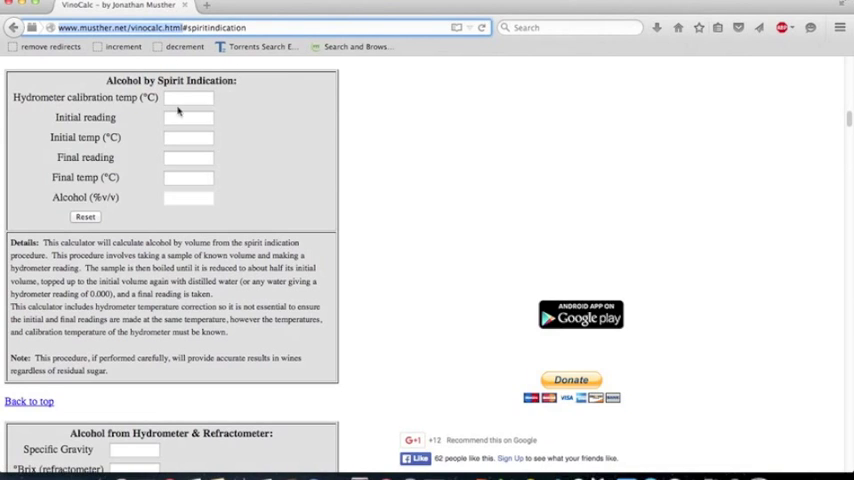
Enter a hydrometer calibration temperature of about 15.56 °C, leaving the alcohol result at NaN.
double_click(84, 96)
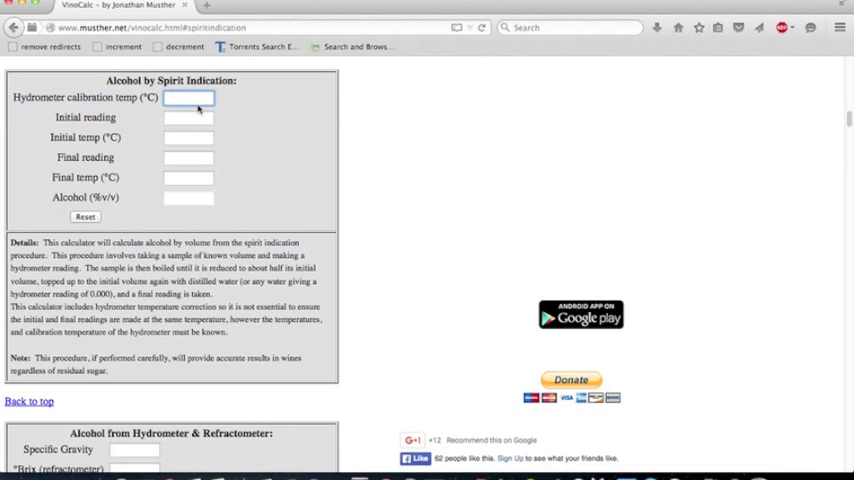
text(15.555556)
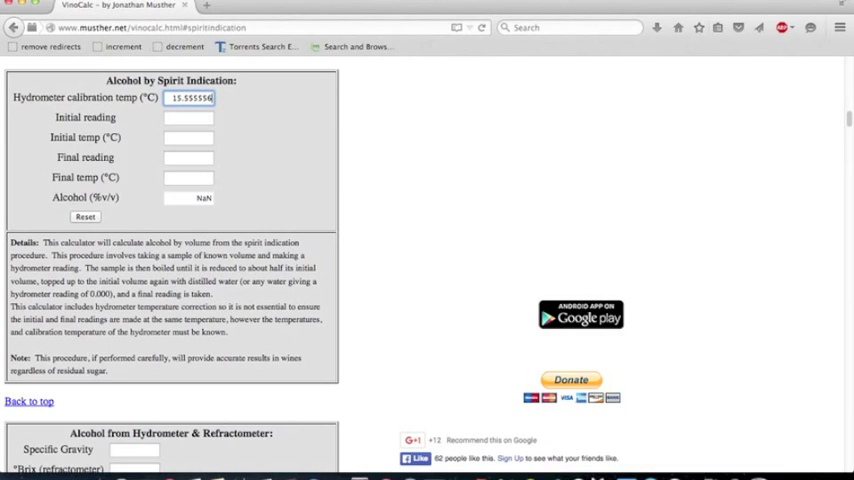
click(188, 116)
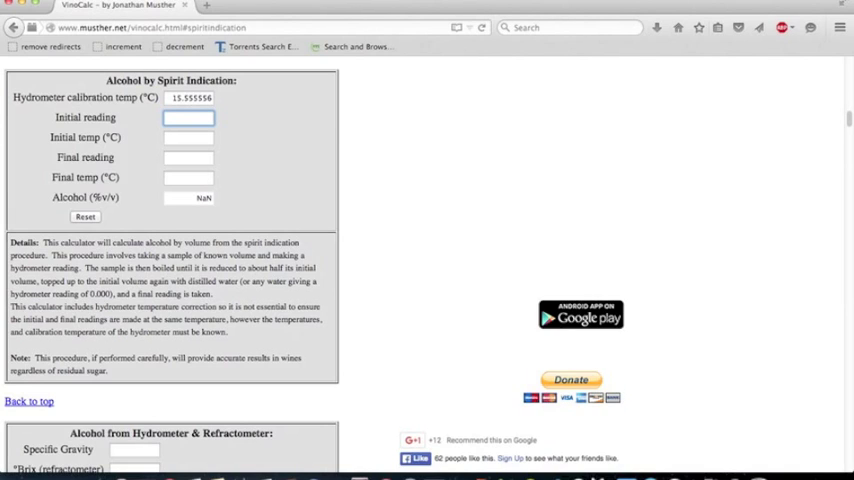
Enter an initial reading of 1.070 and an initial temperature of 25.7 °C.
text(1)
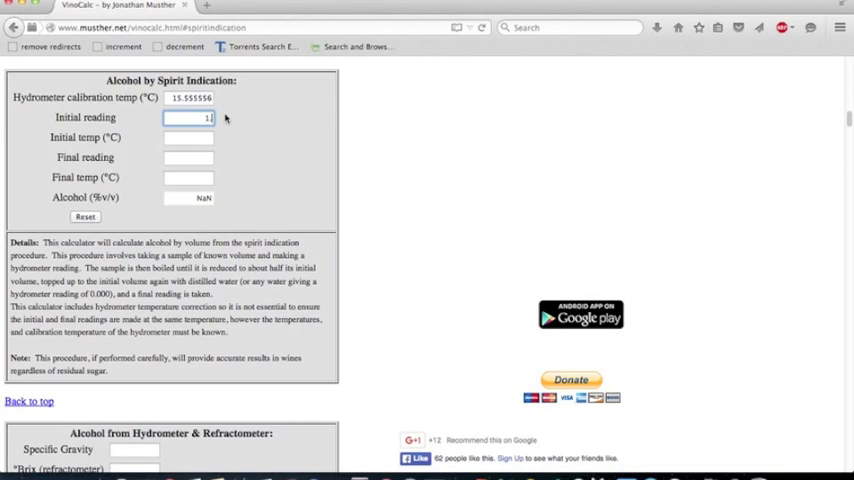
text(1.070)
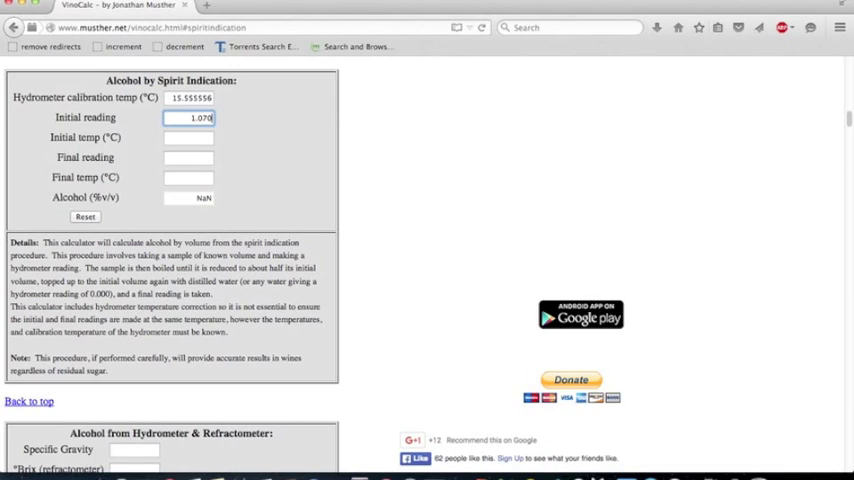
click(188, 136)
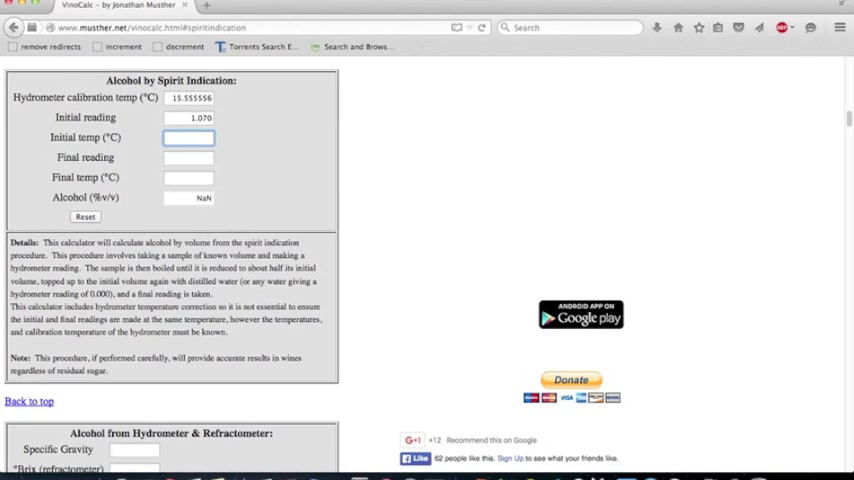
text(25.7)
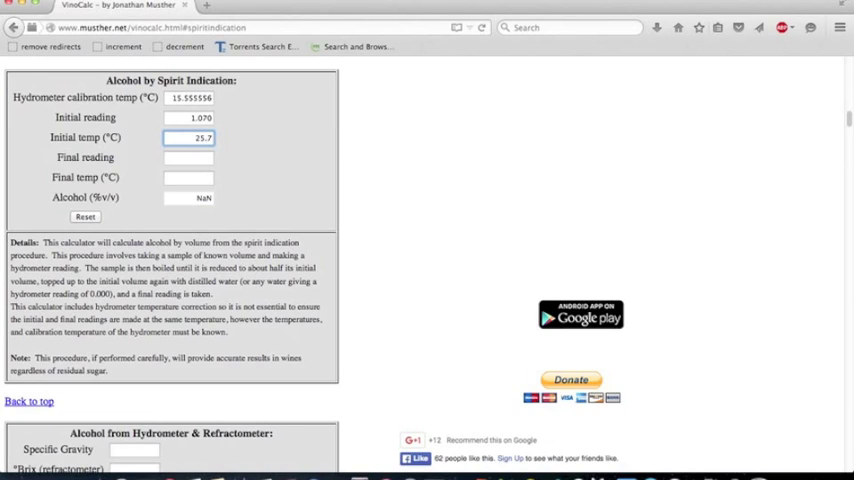
Begin entering the final reading of 1.088.
click(188, 156)
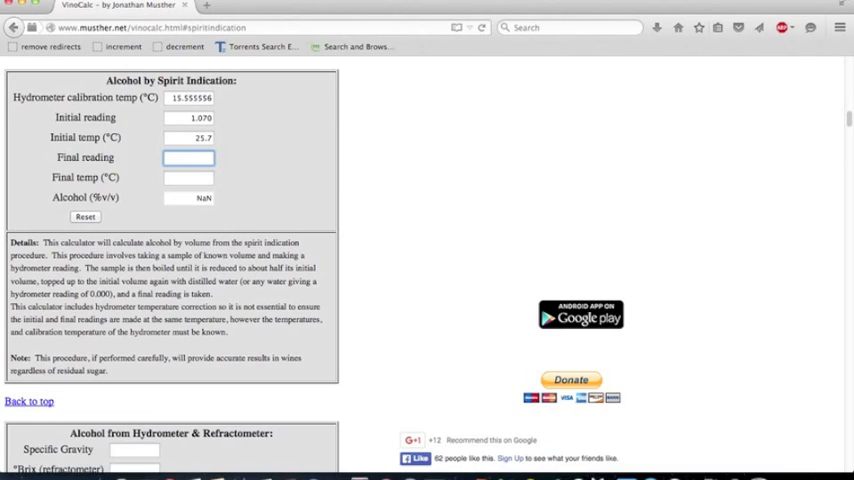
text(1.088)
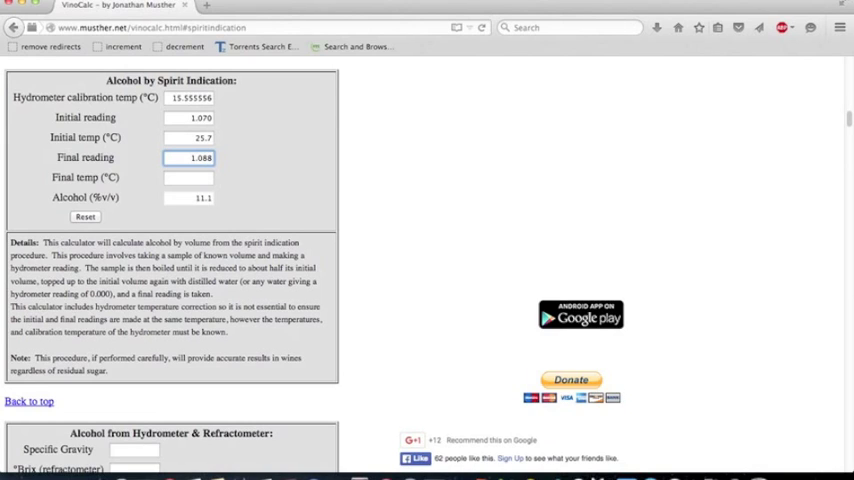
Enter a final temperature of 25.2 °C so the alcohol result shows about 14% v/v.
click(188, 176)
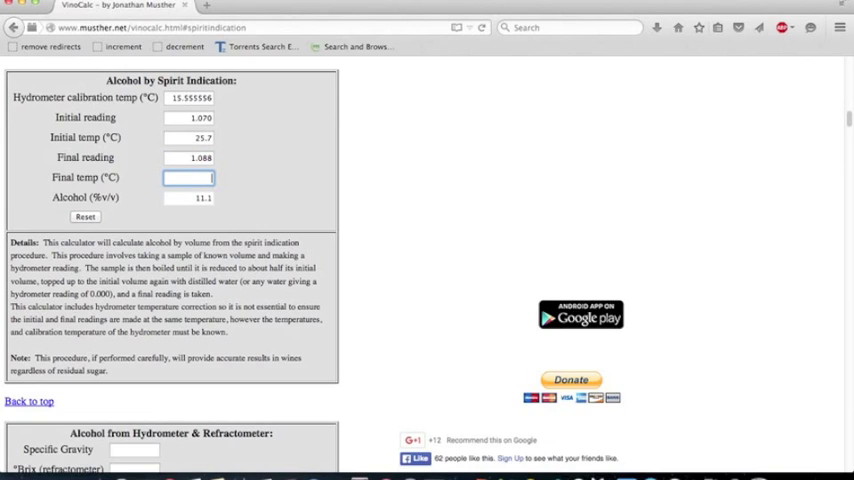
text(25.2)
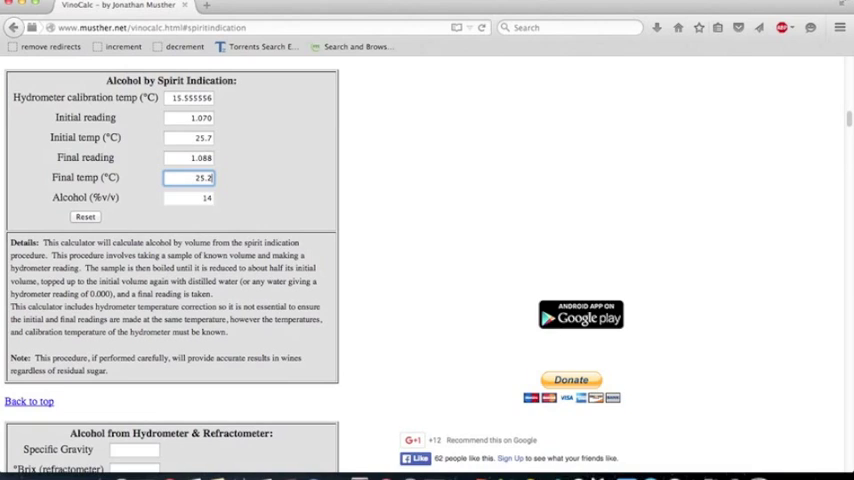
click(188, 196)
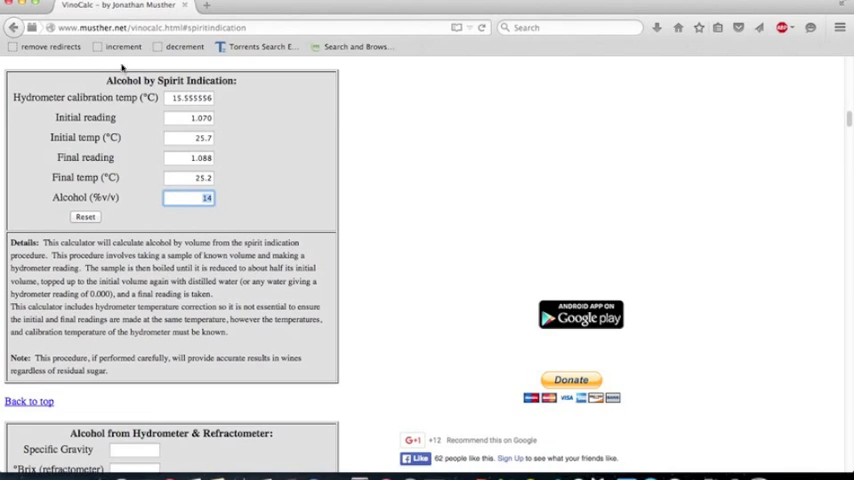
mouse_move(224, 246)
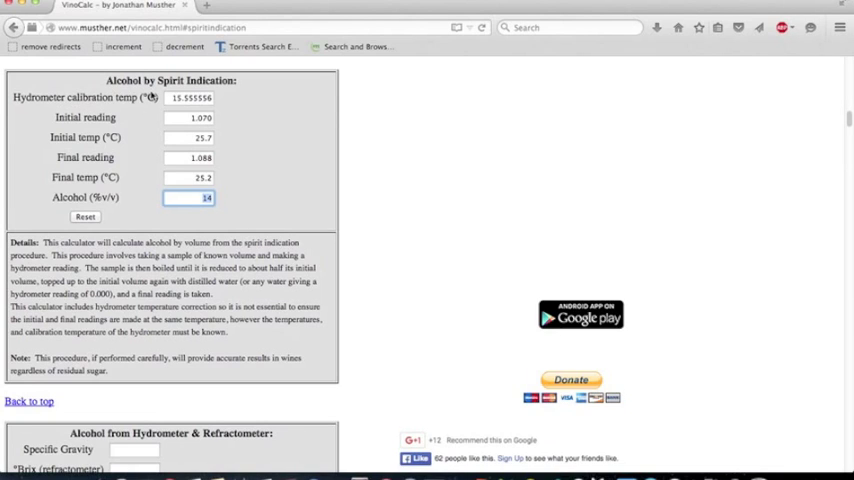
mouse_move(168, 96)
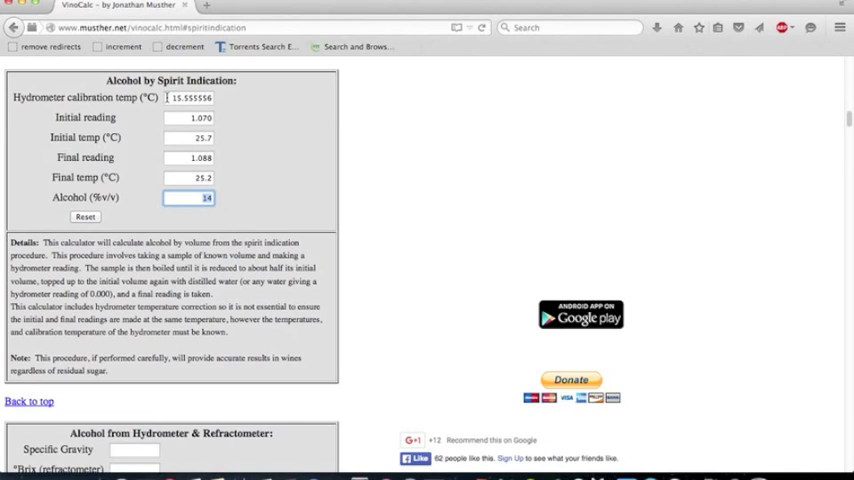
mouse_move(656, 188)
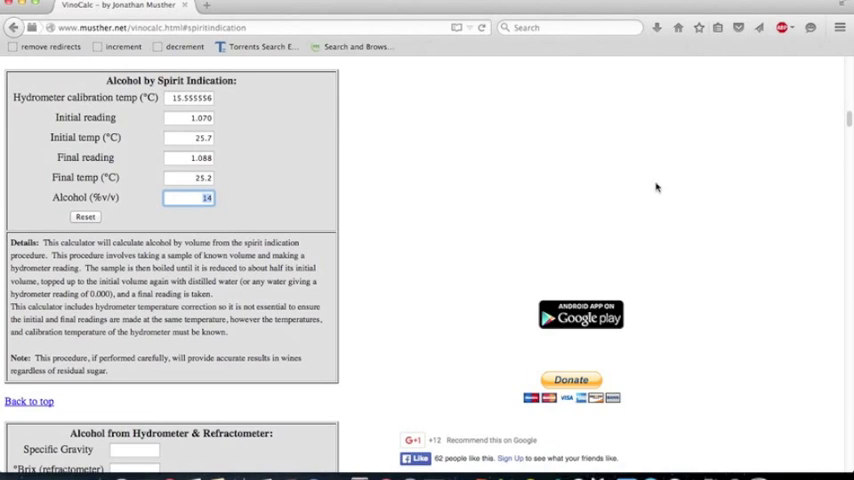
mouse_move(436, 248)
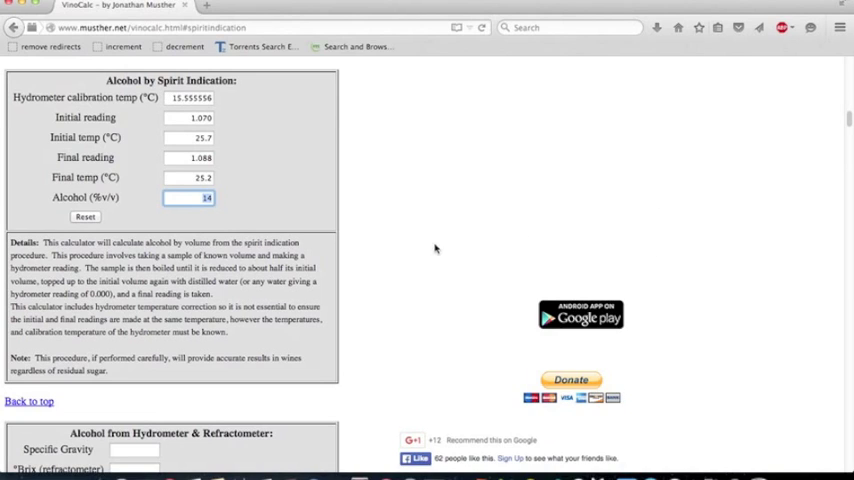